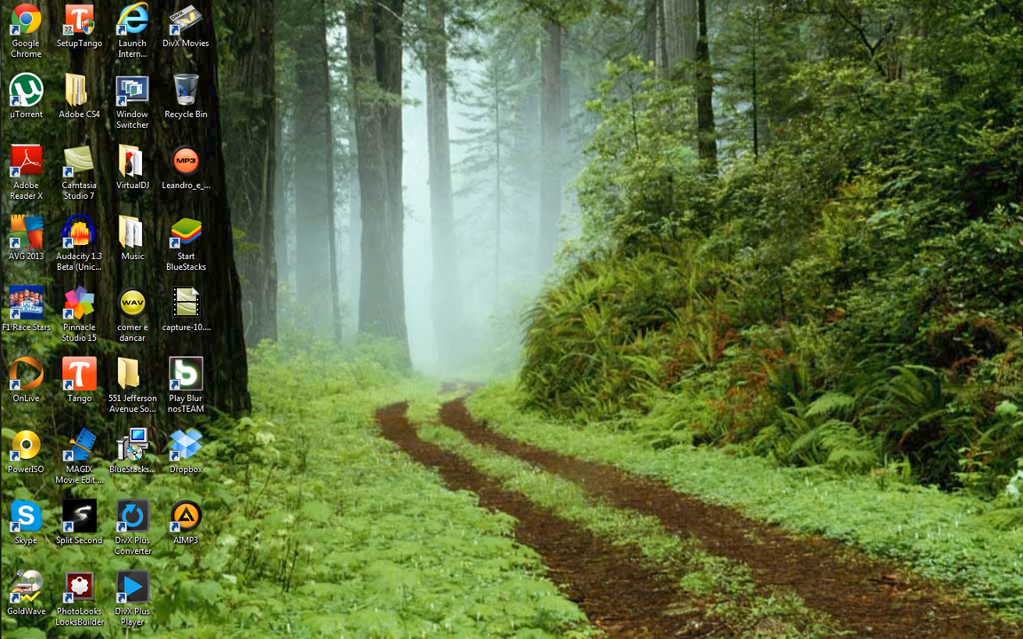
mouse_move(805, 173)
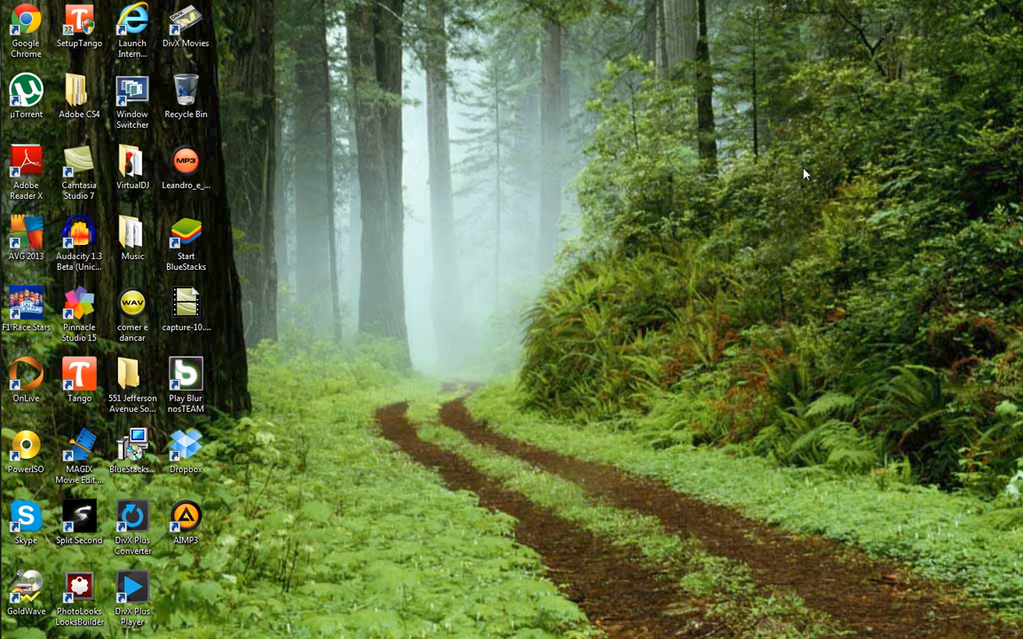
Step: Go from the Start menu to Control Panel's Hardware and Sound page
right_click(432, 277)
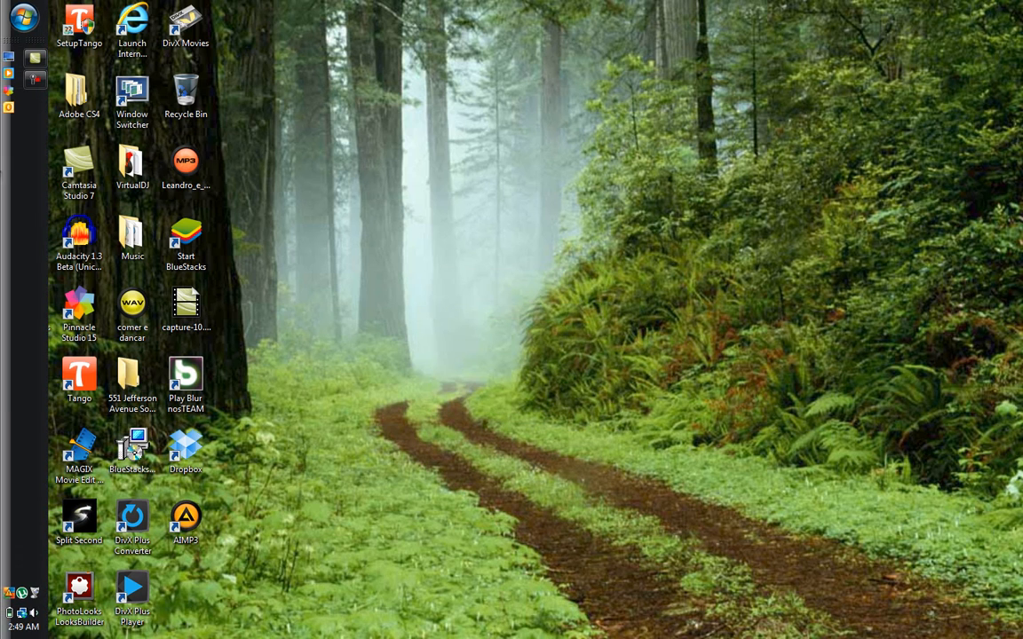
left_click(22, 17)
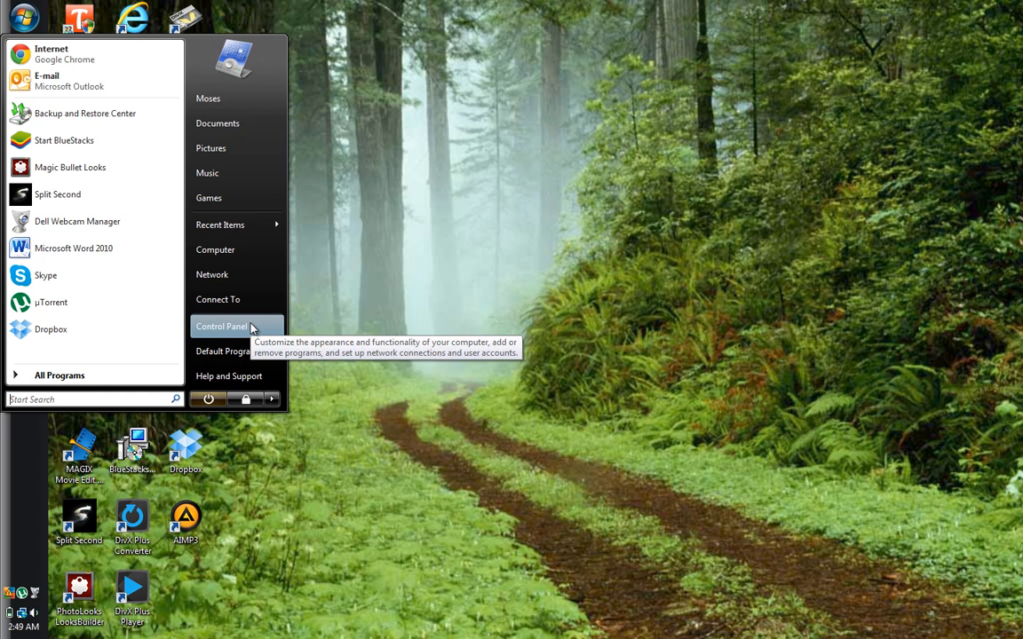
left_click(221, 326)
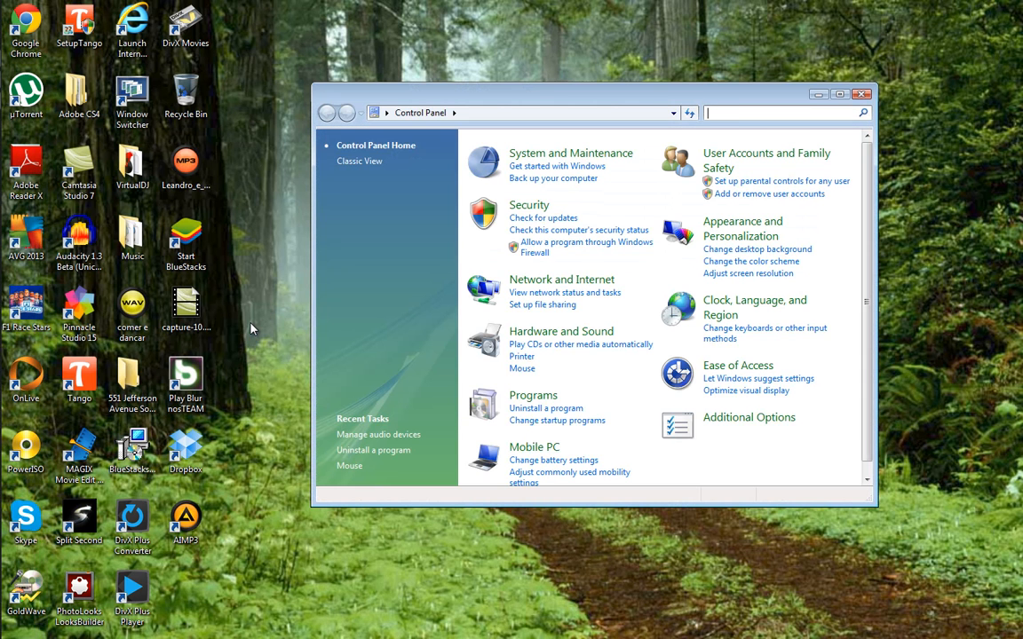
mouse_move(561, 331)
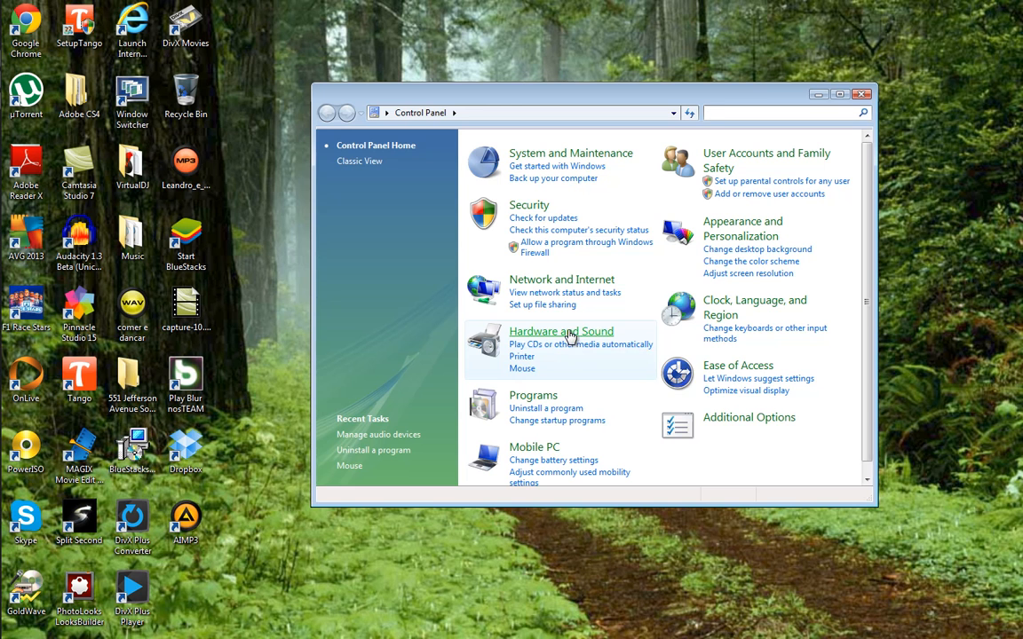
mouse_move(561, 331)
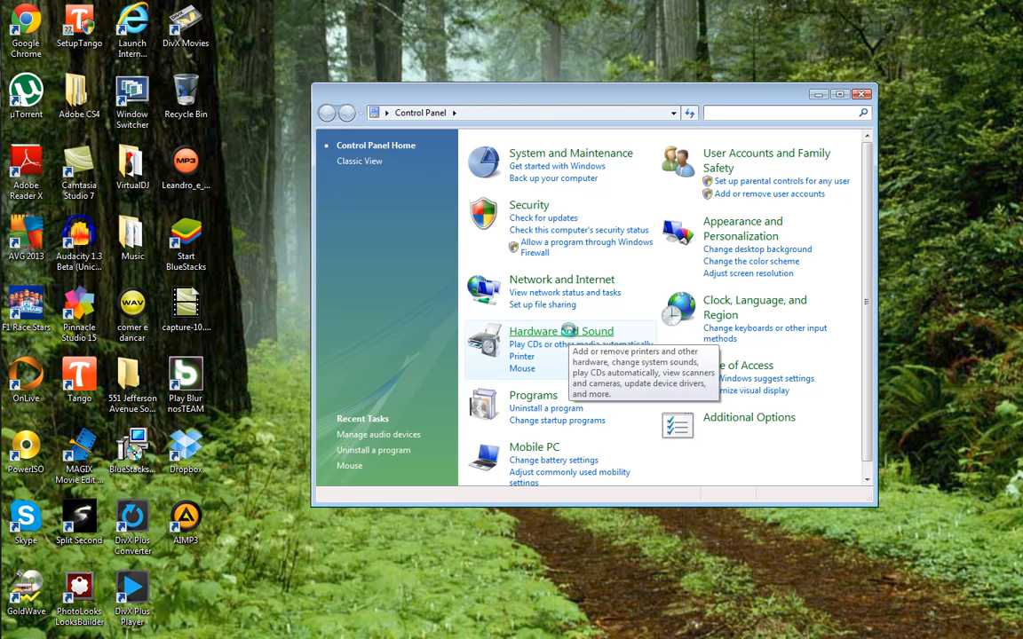
left_click(560, 331)
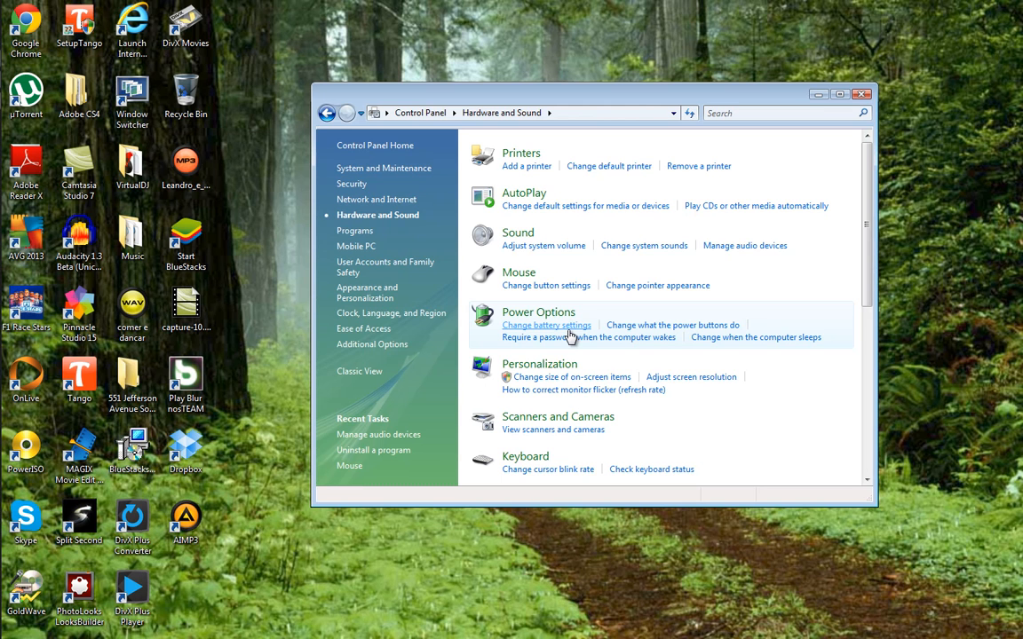
mouse_move(519, 232)
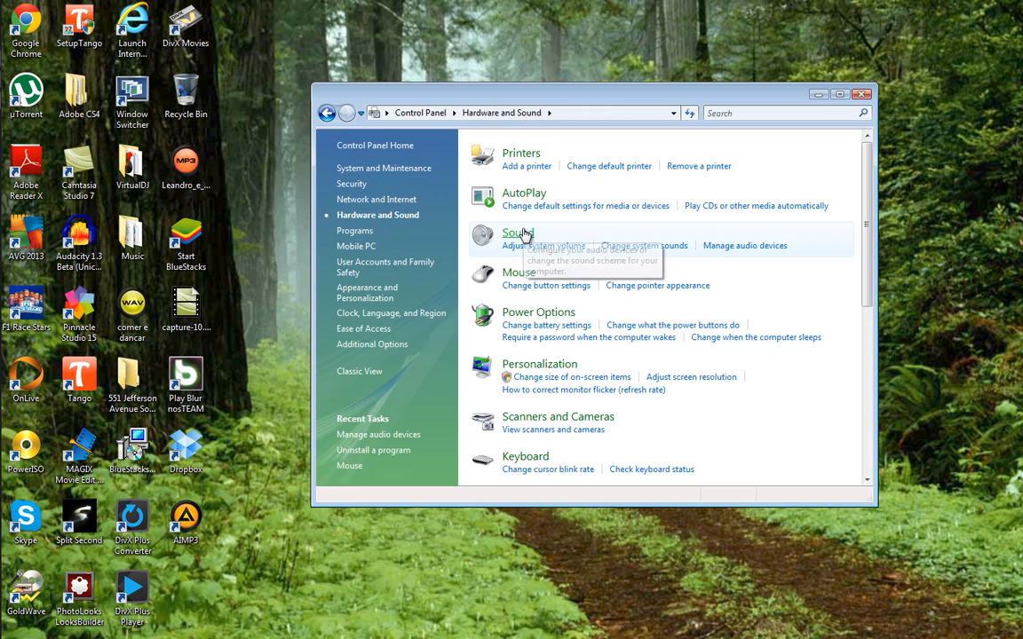
Step: Open Sound, view the Recording devices, and select Microphone
left_click(518, 232)
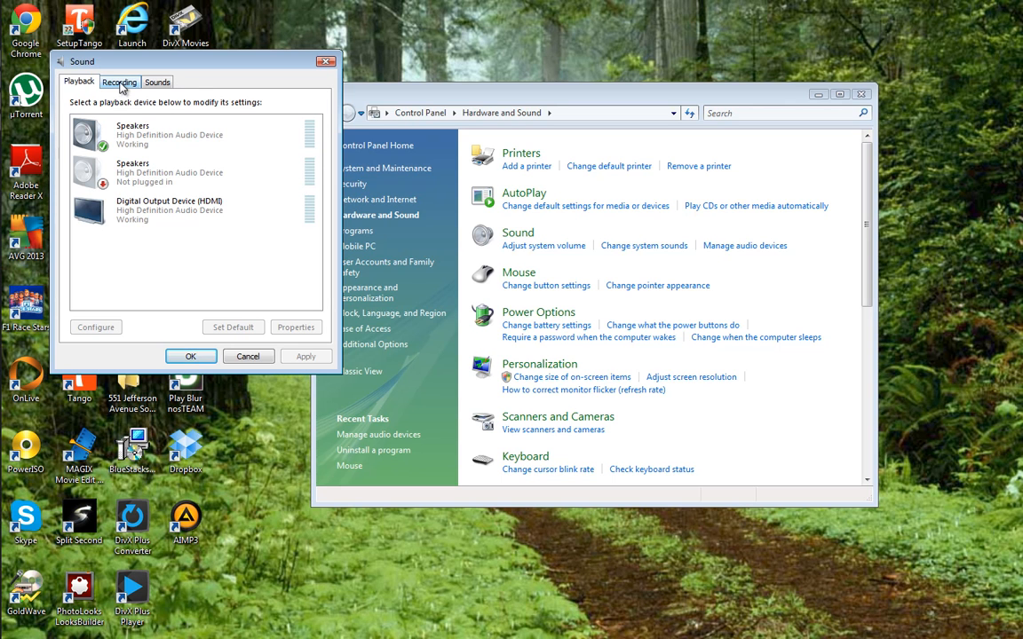
left_click(119, 81)
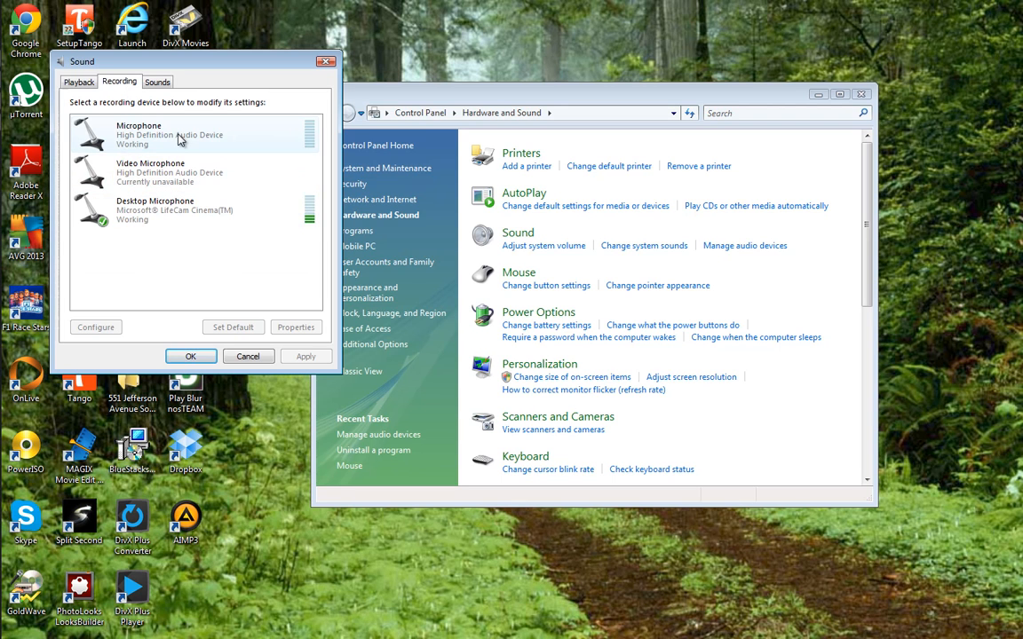
left_click(168, 209)
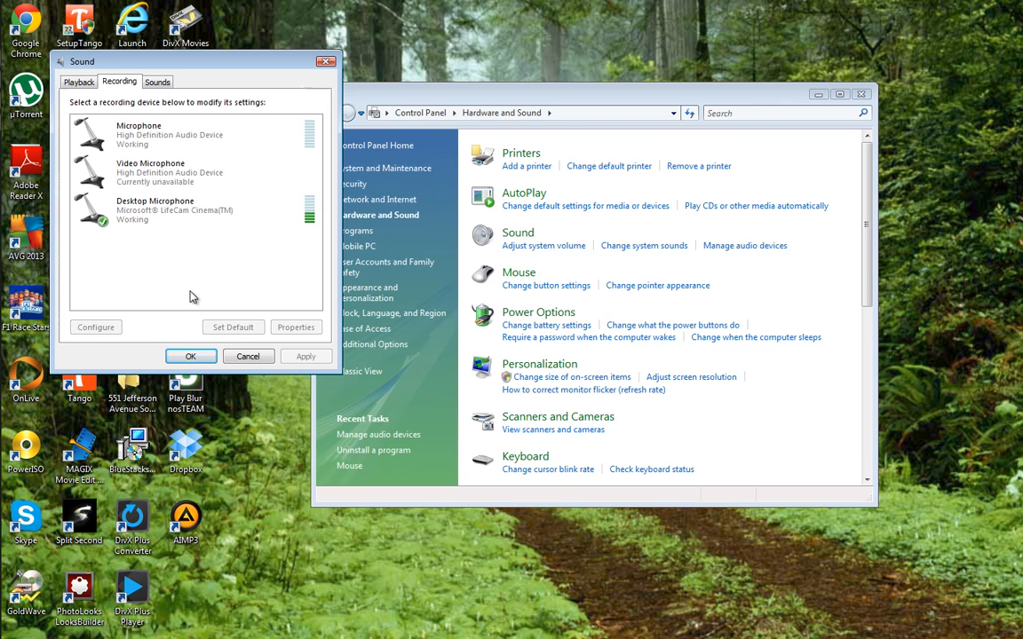
mouse_move(164, 258)
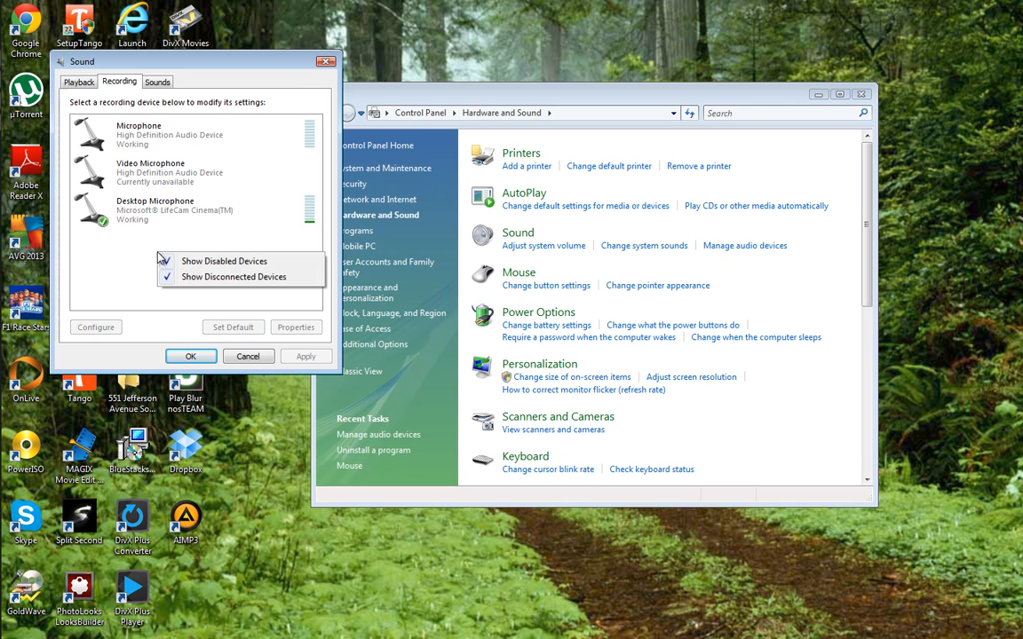
Step: Show disabled and disconnected devices, then select Microphone after Desktop Microphone
left_click(168, 261)
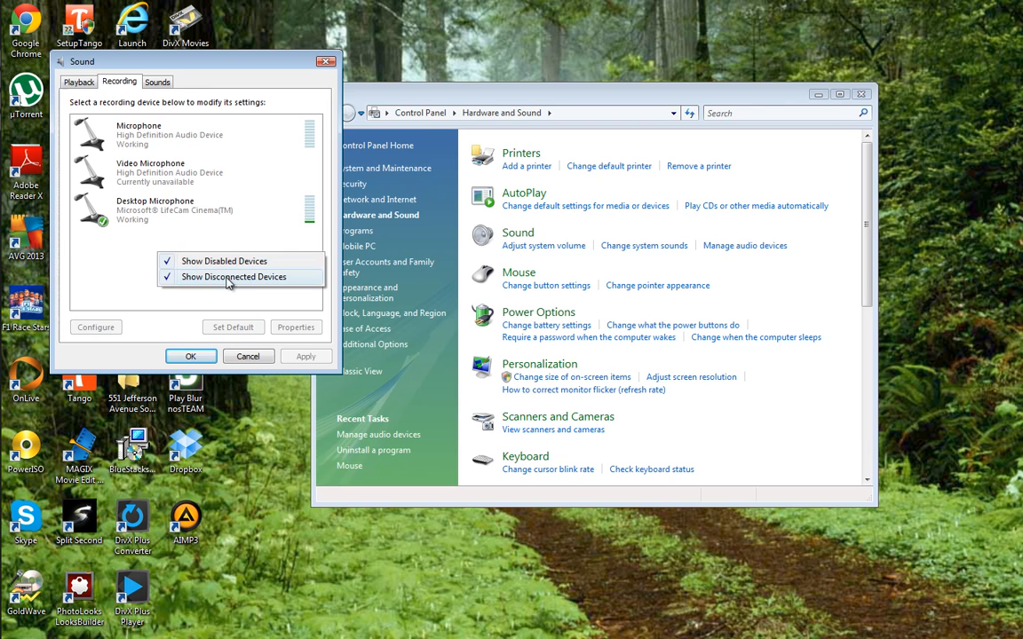
mouse_move(172, 284)
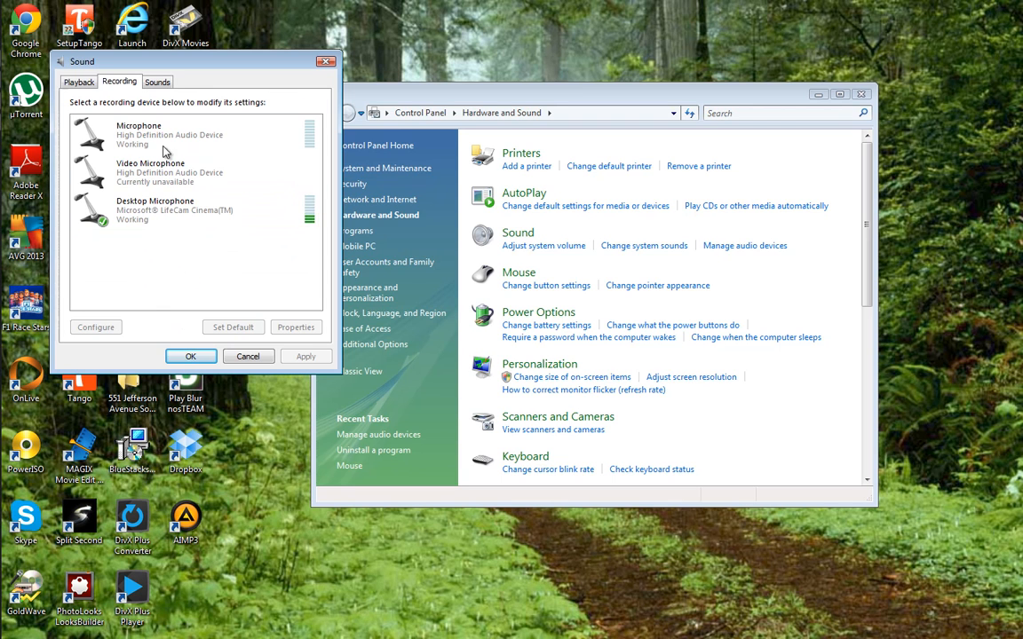
mouse_move(165, 300)
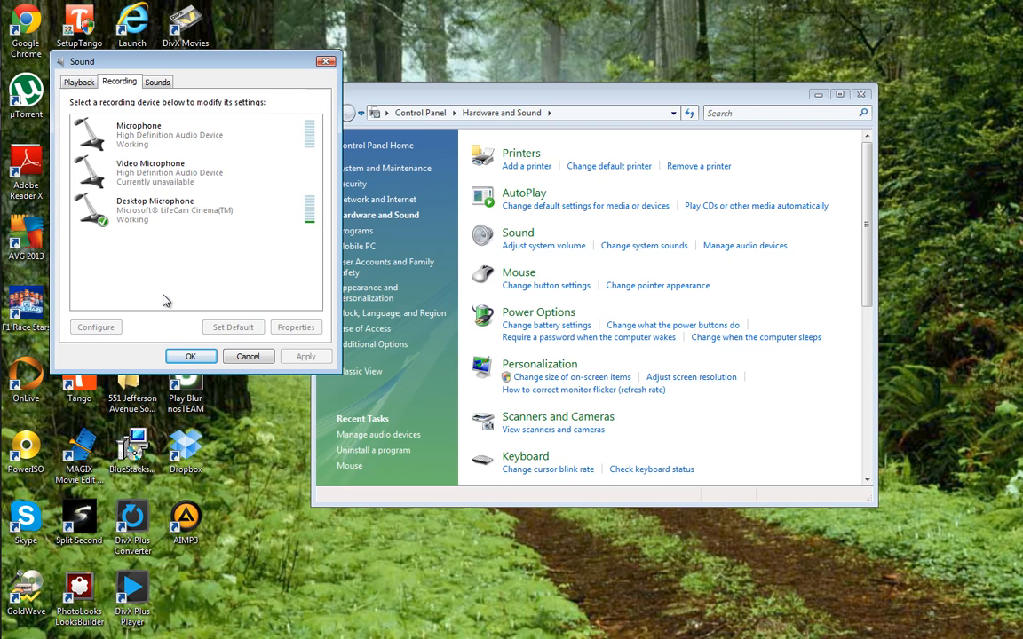
left_click(156, 210)
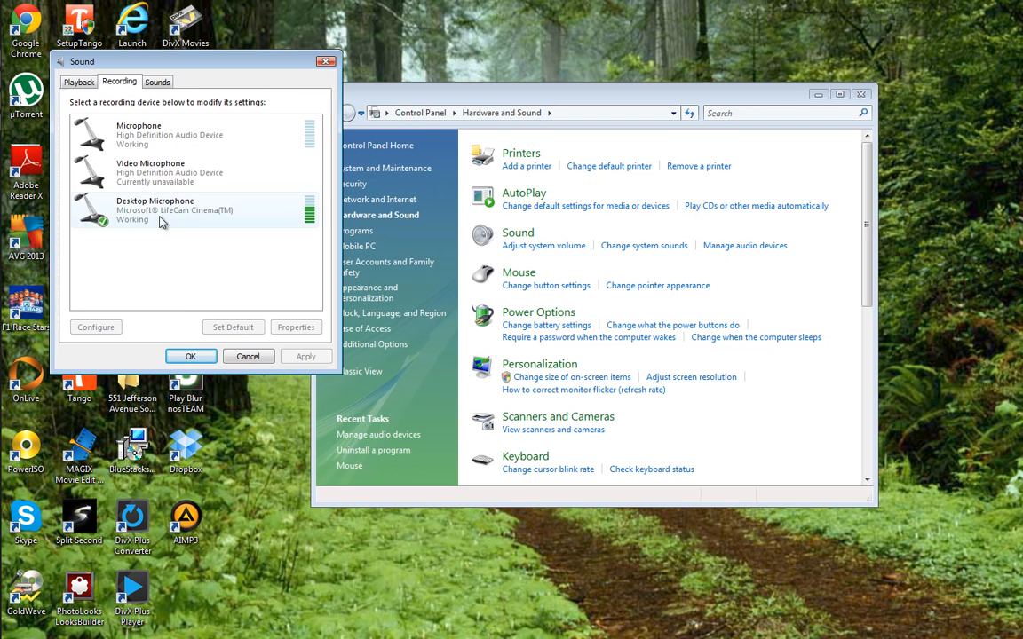
left_click(169, 133)
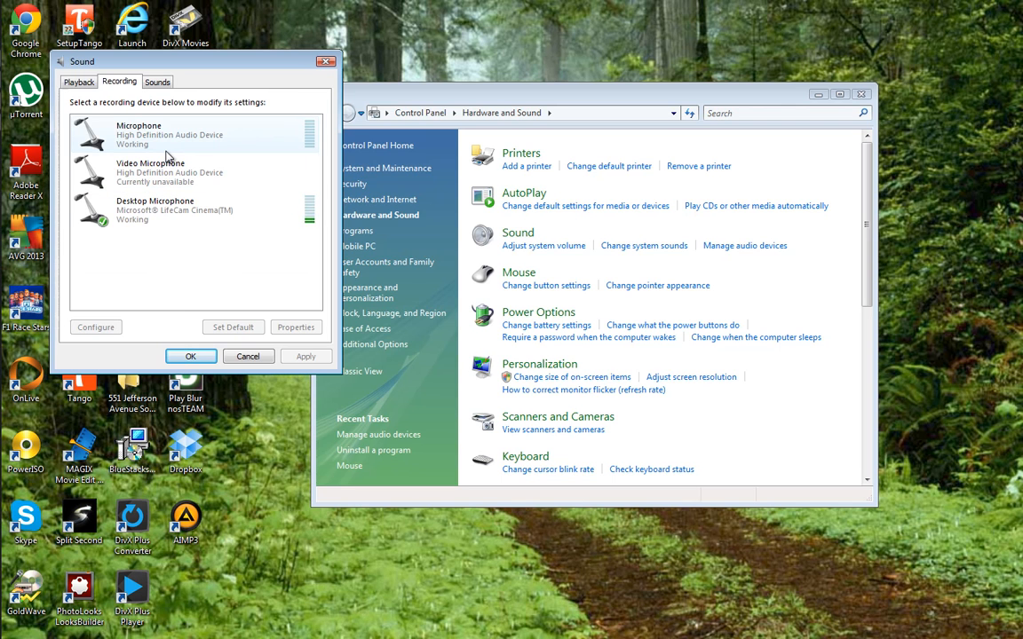
left_click(138, 134)
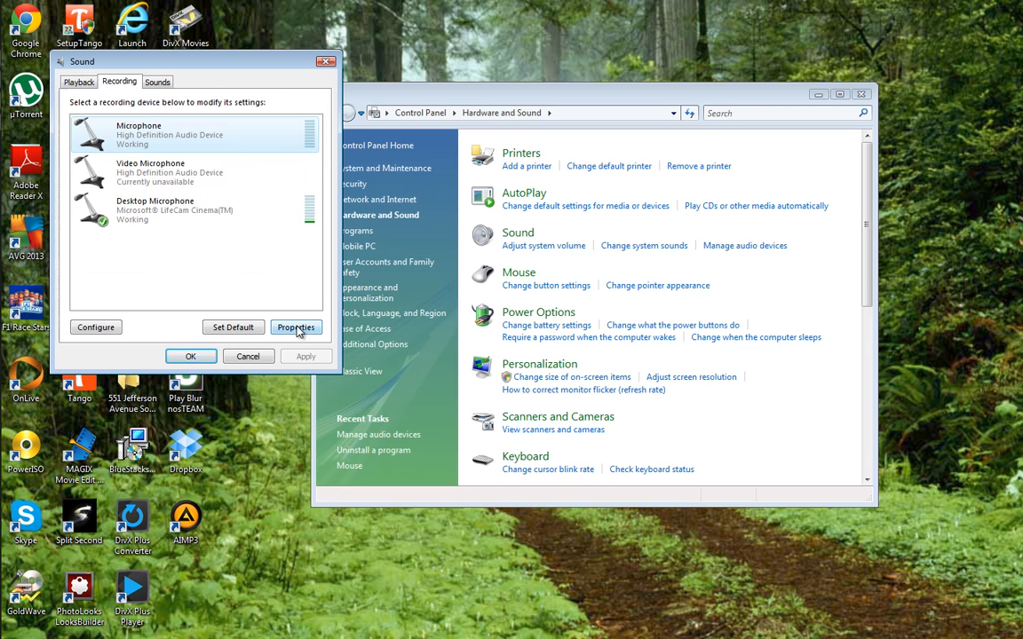
Step: Open Microphone Properties, confirm level 100, and view the 2 channel, 24 bit, 192000 Hz format
left_click(295, 326)
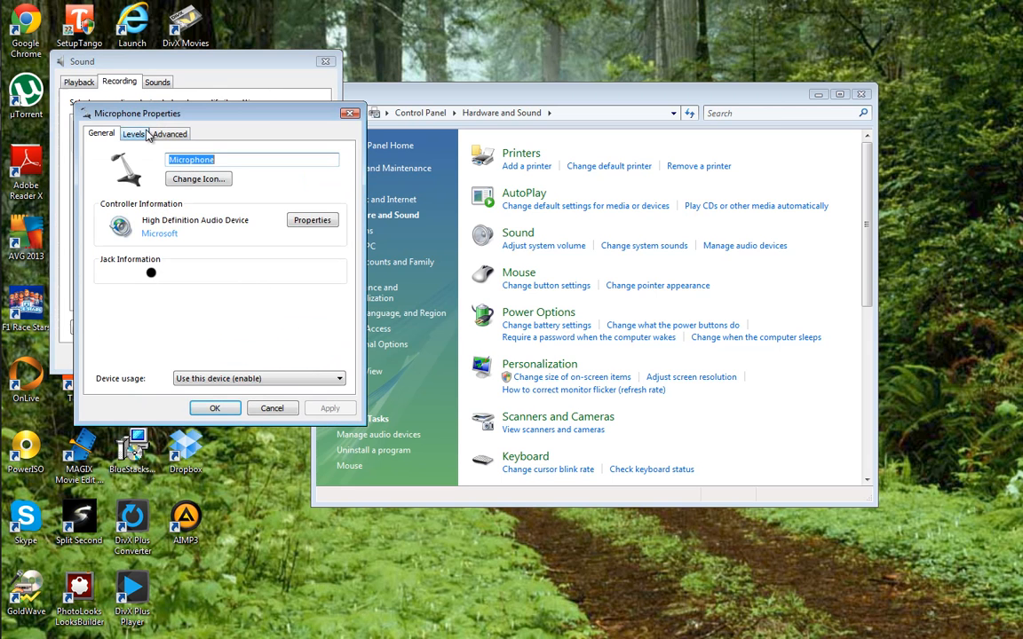
left_click(133, 134)
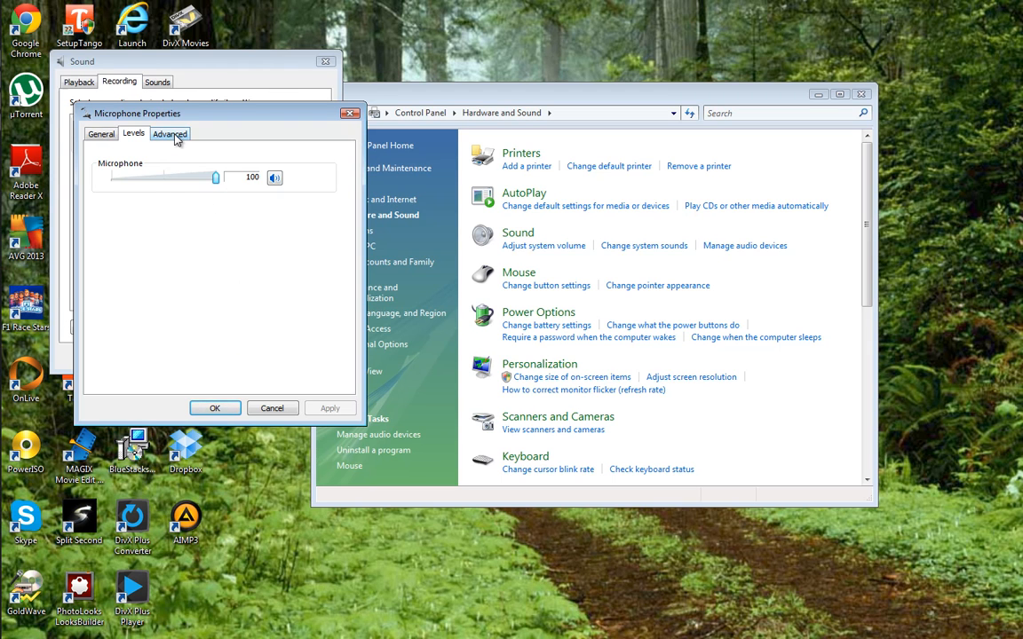
left_click(170, 133)
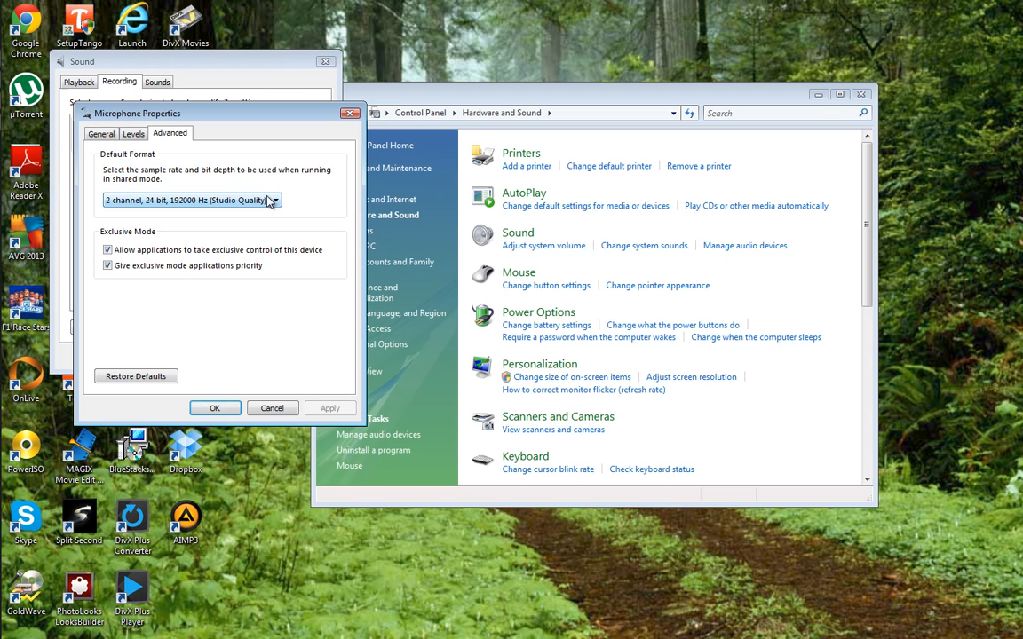
Step: Choose 2 channel, 24 bit, 192000 Hz (Studio Quality) as default format and apply with OK
left_click(274, 200)
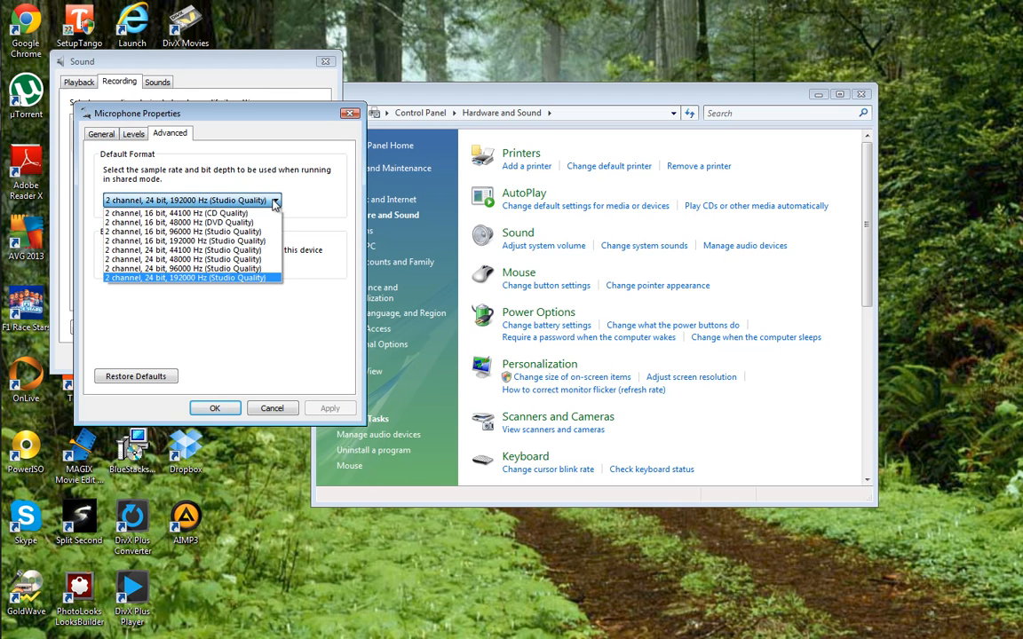
mouse_move(345, 203)
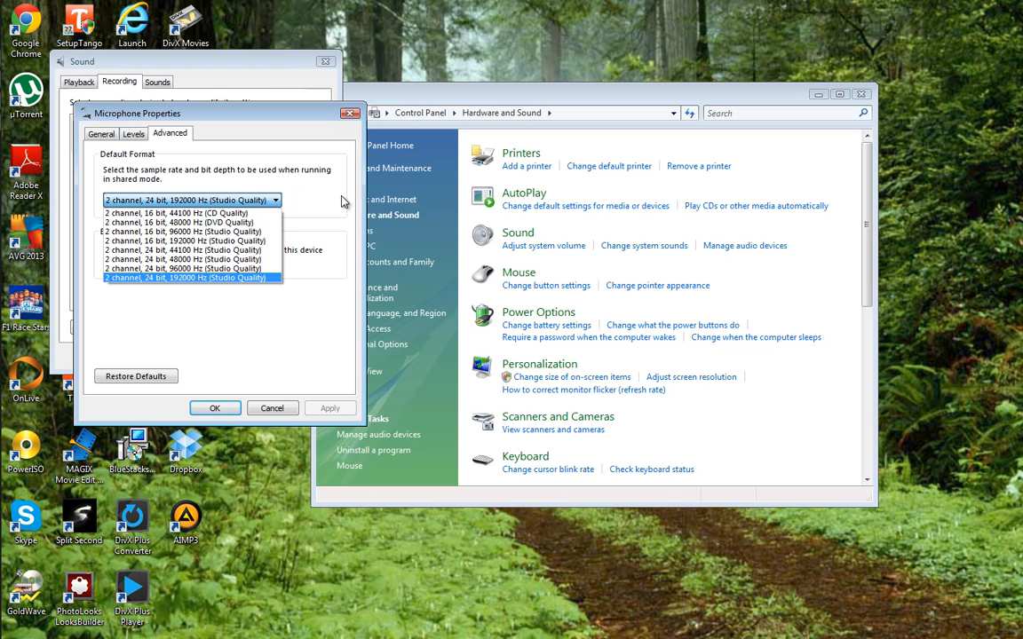
mouse_move(198, 285)
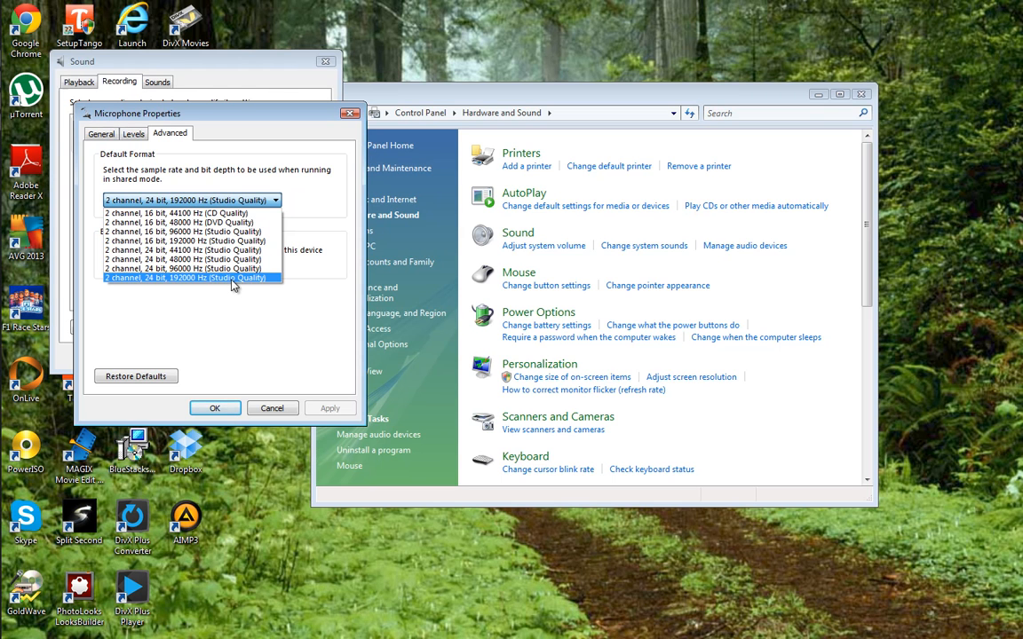
left_click(190, 278)
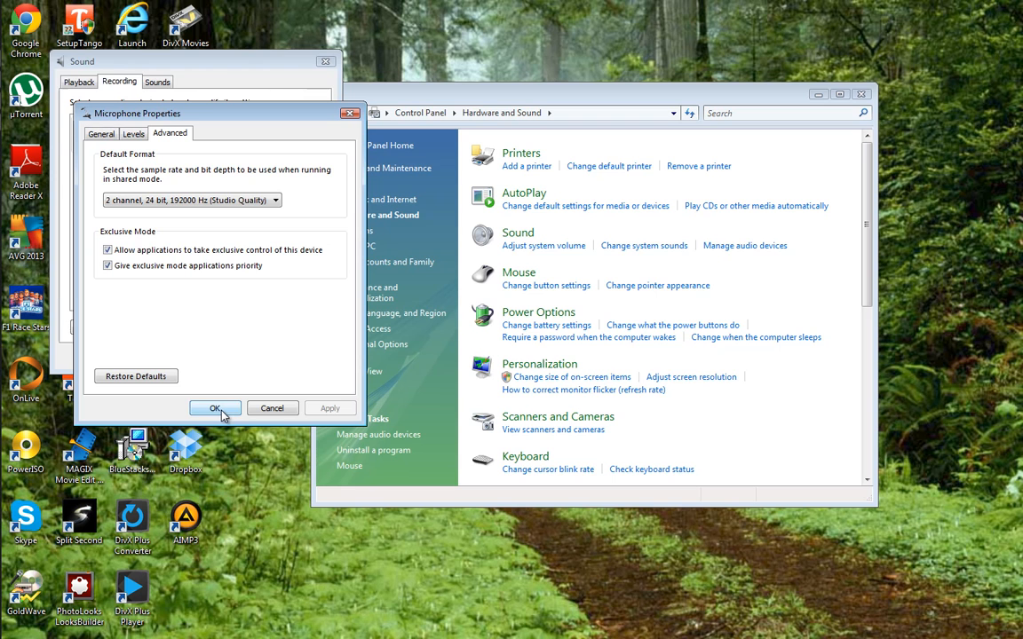
mouse_move(253, 423)
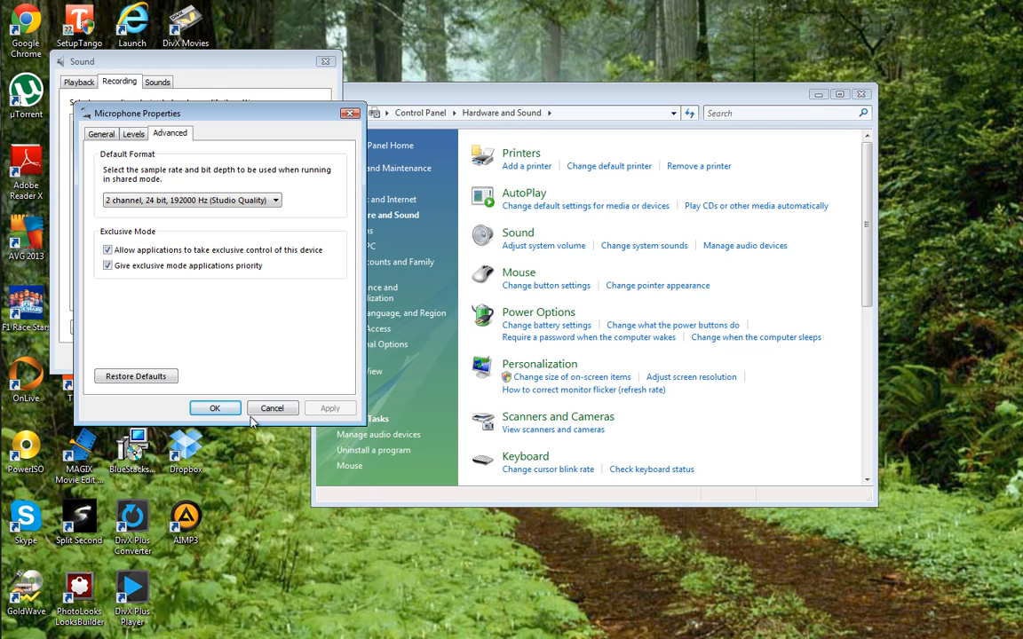
left_click(215, 407)
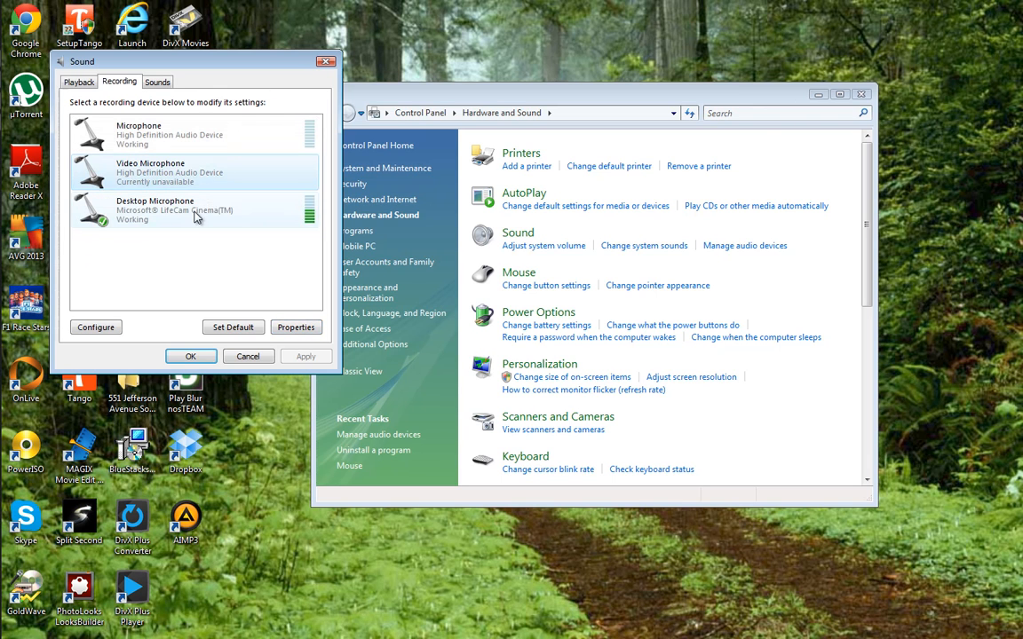
left_click(177, 134)
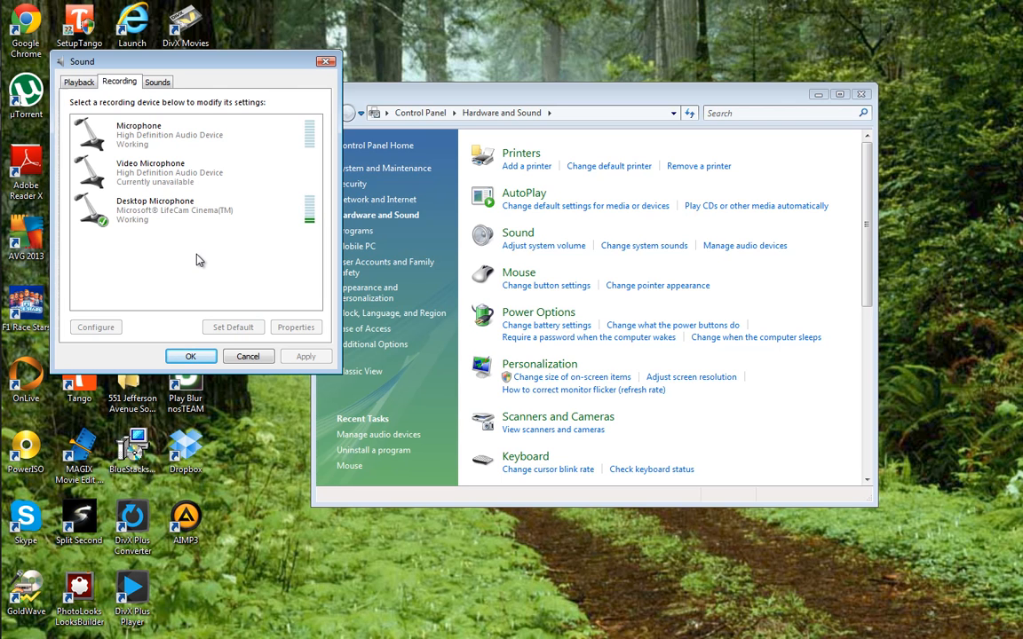
mouse_move(197, 348)
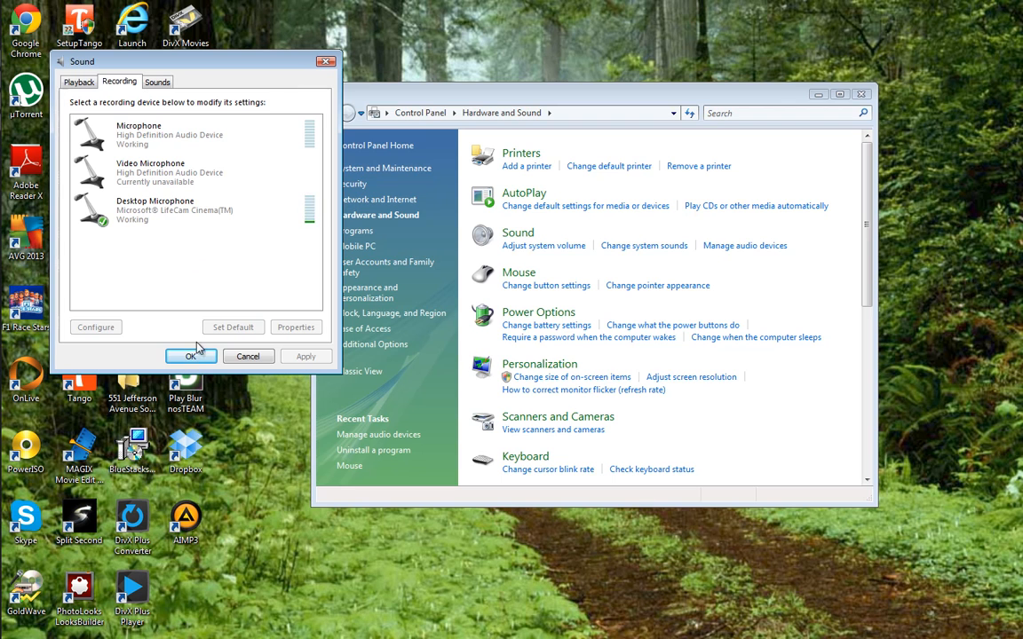